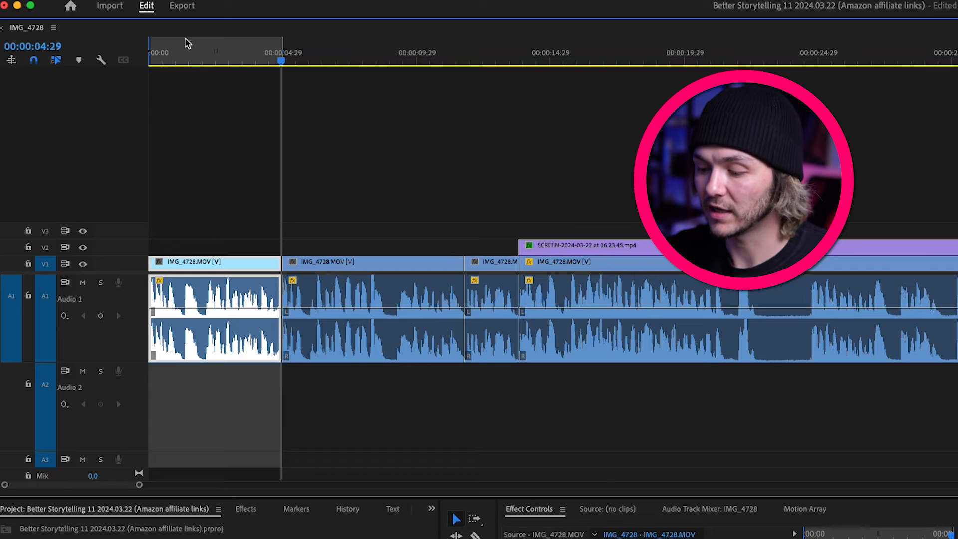
# Switch to the Export workspace for the marked first five seconds of the sequence
pyautogui.click(182, 6)
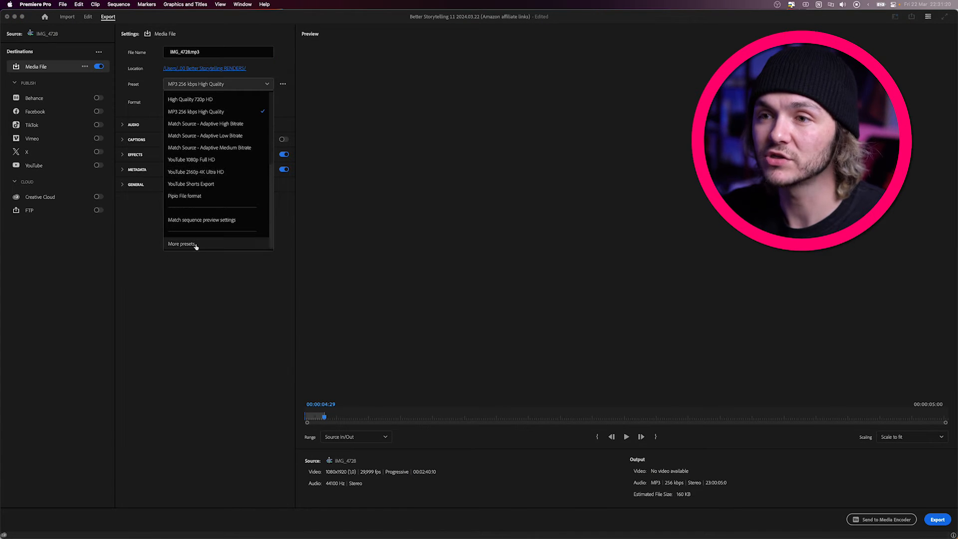
# Choose the MP3 256 kbps High Quality preset and export the marked range
pyautogui.click(180, 244)
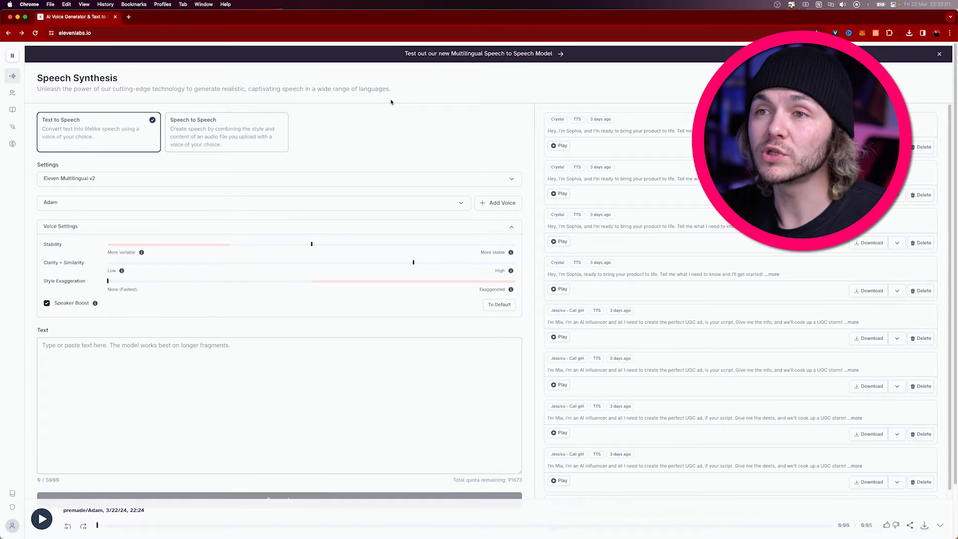
# Switch ElevenLabs to Speech to Speech and upload the exported MP3 as source audio
pyautogui.click(227, 129)
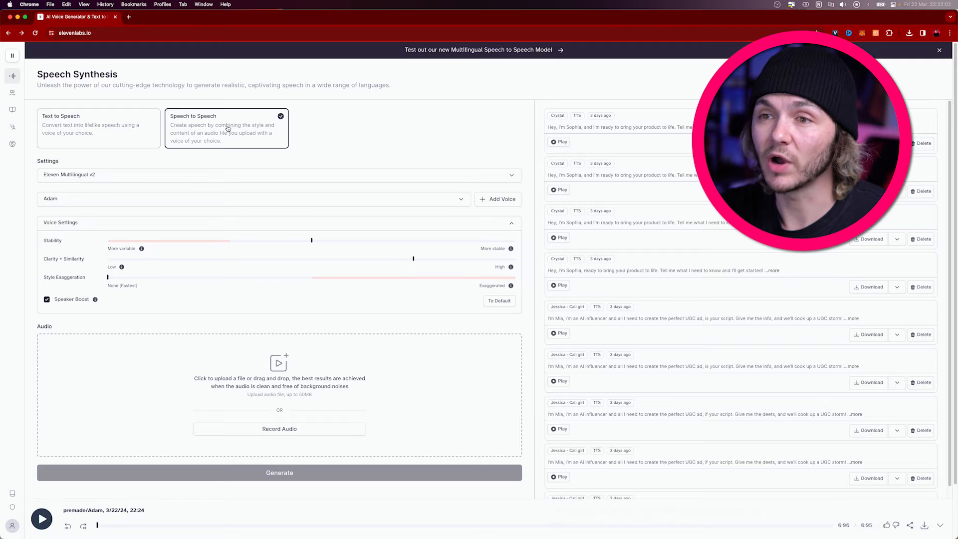
pyautogui.click(279, 377)
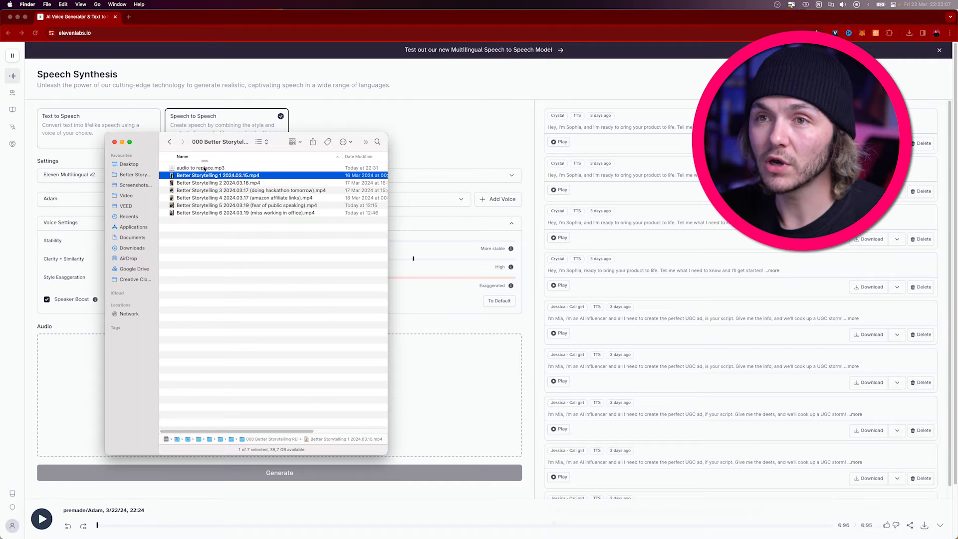
pyautogui.click(199, 168)
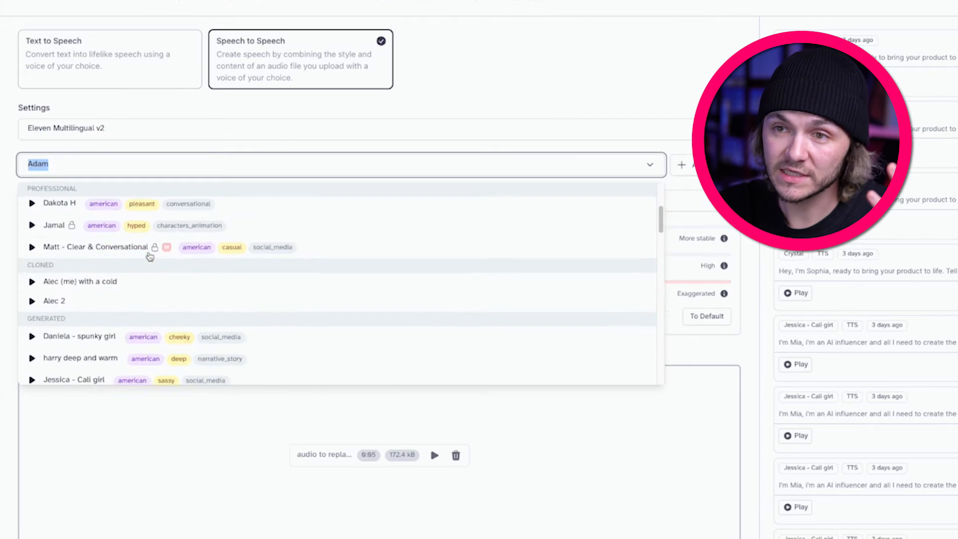
pyautogui.scroll(-3)
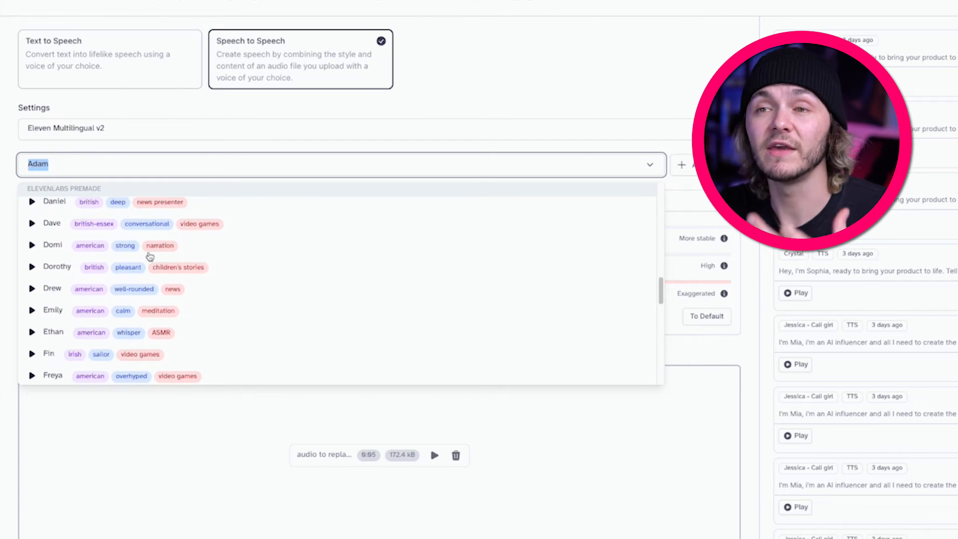
pyautogui.moveTo(174, 231)
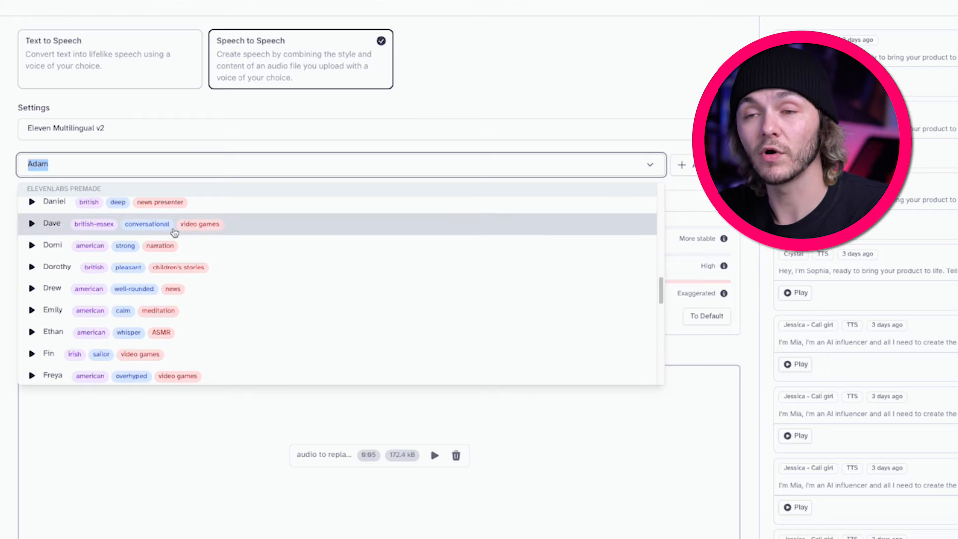
pyautogui.scroll(-3)
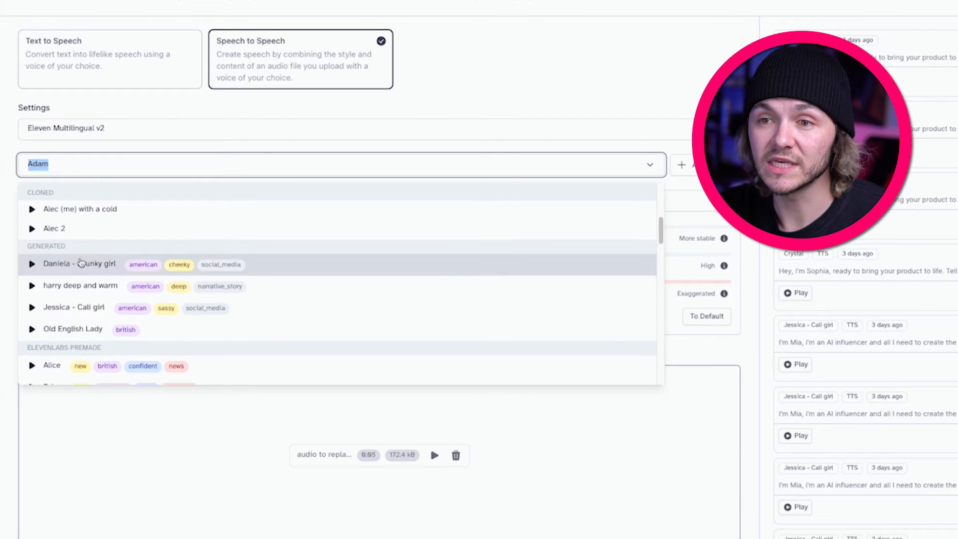
pyautogui.scroll(-3)
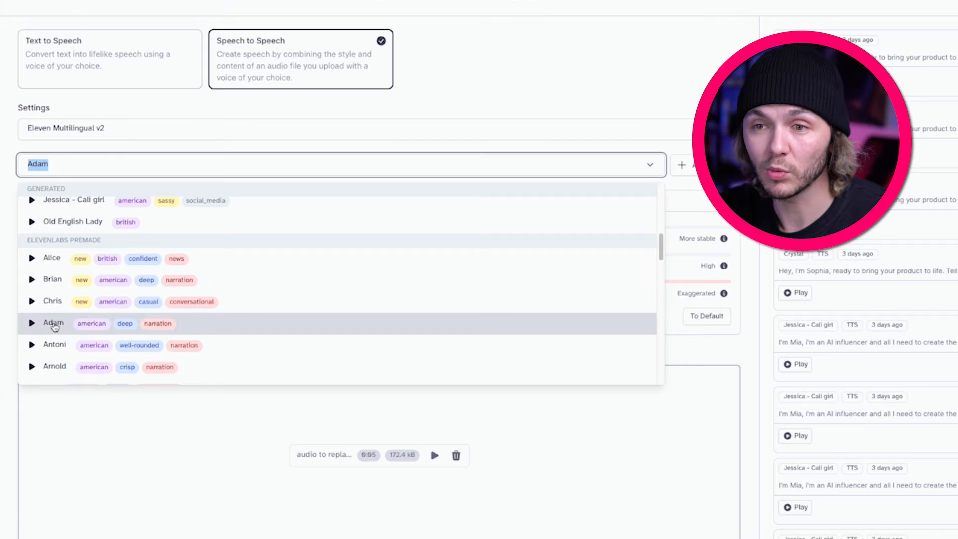
pyautogui.click(53, 323)
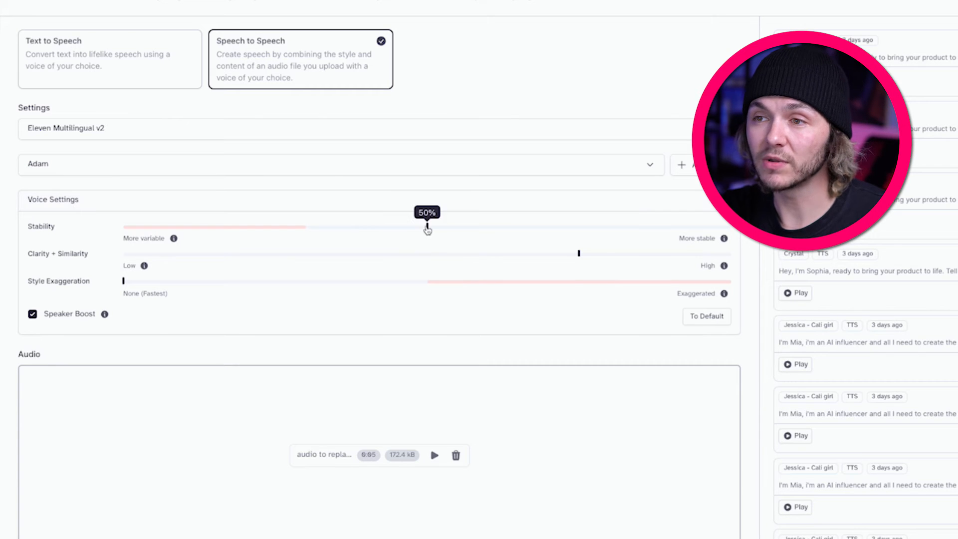
# Lower the Stability slider and generate the Adam-voice version of the clip
pyautogui.moveTo(428, 227); pyautogui.dragTo(306, 227)
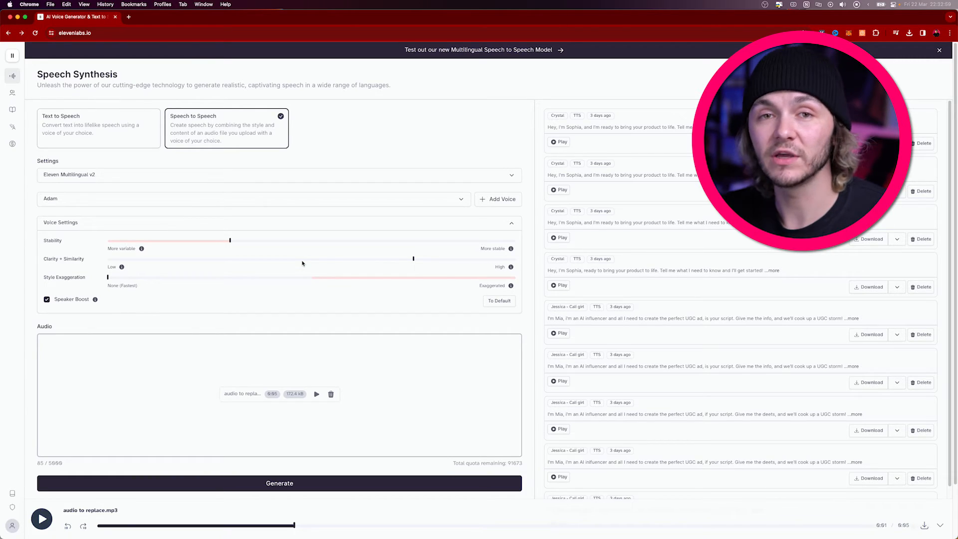
pyautogui.scroll(-3)
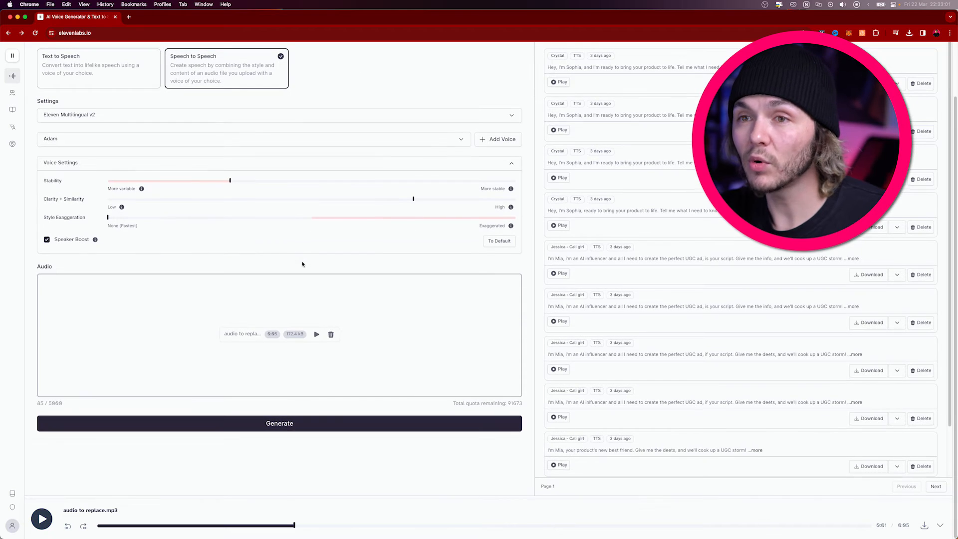
pyautogui.click(279, 423)
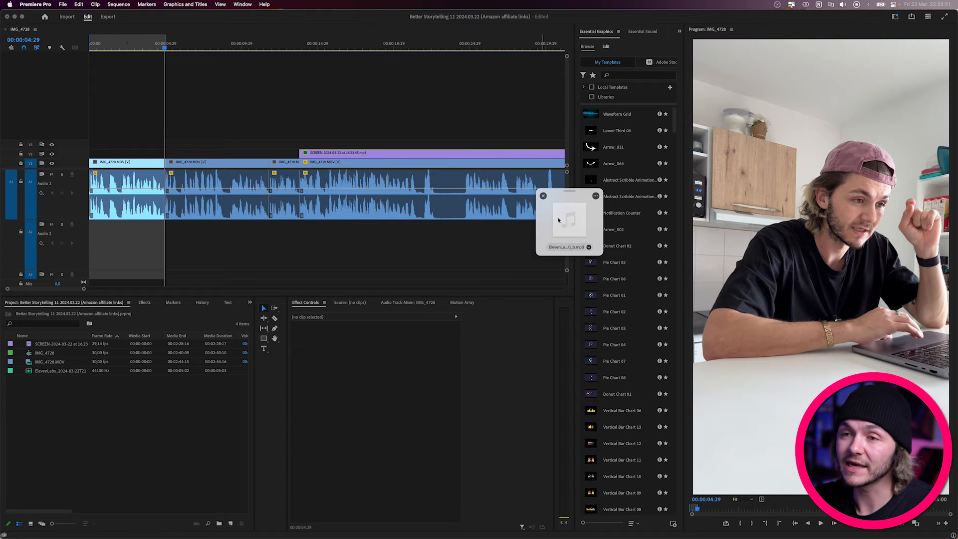
# Drag the downloaded ElevenLabs MP3 into the Premiere Pro Project panel
pyautogui.moveTo(568, 220); pyautogui.dragTo(126, 244)
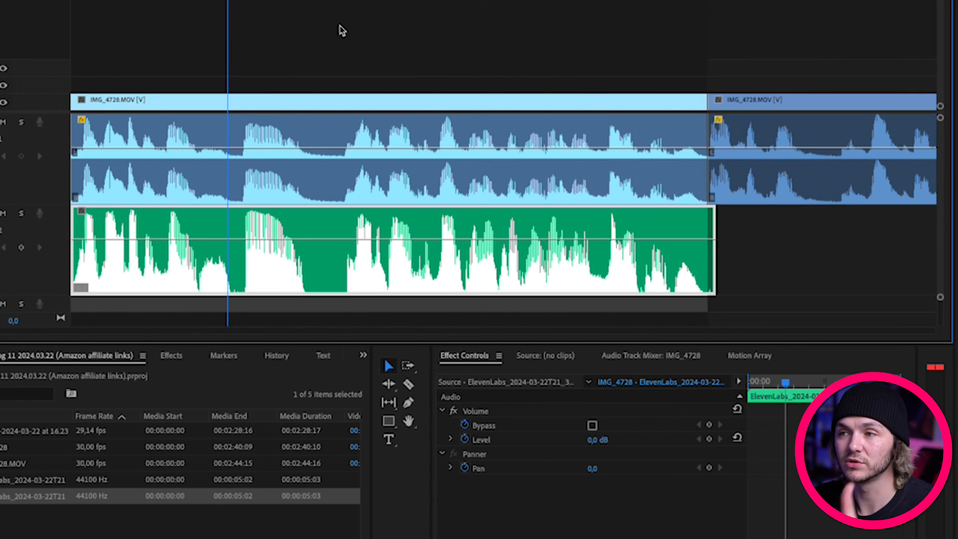
pyautogui.moveTo(710, 216)
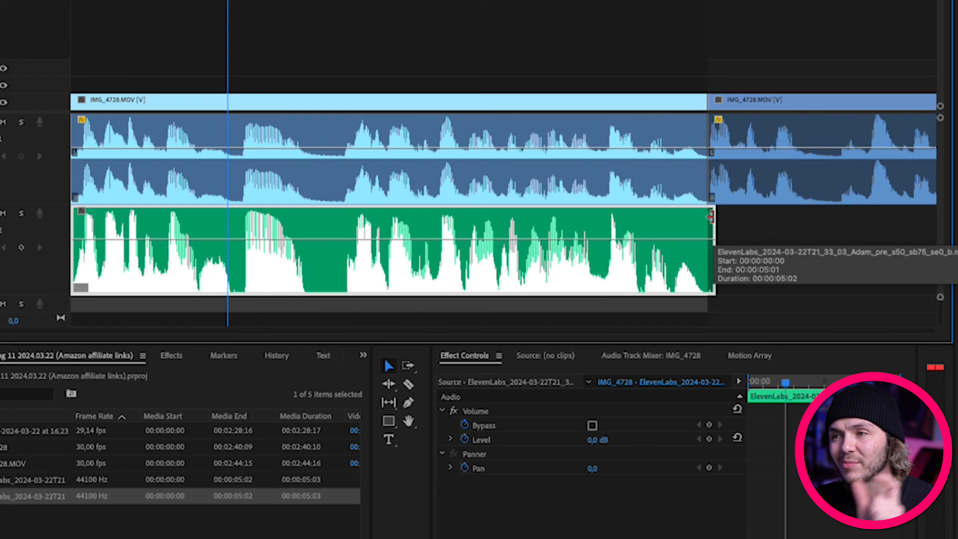